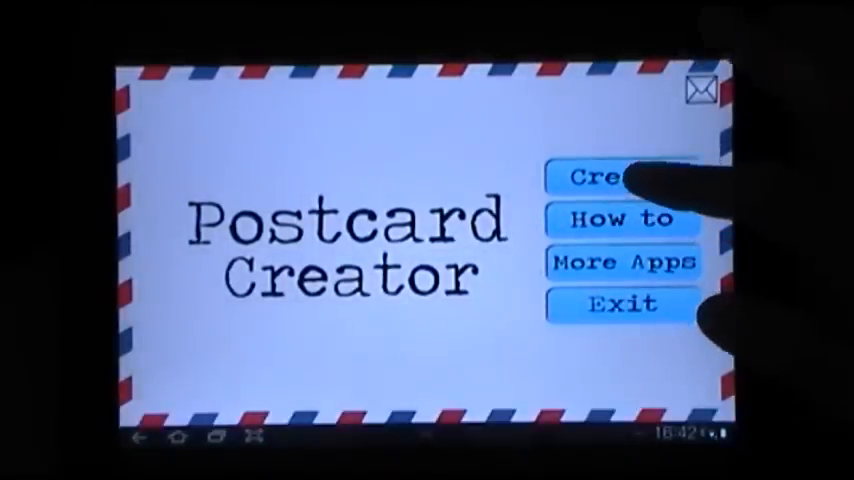
- Tap Create on the title screen to begin a new postcard
left_click(620, 178)
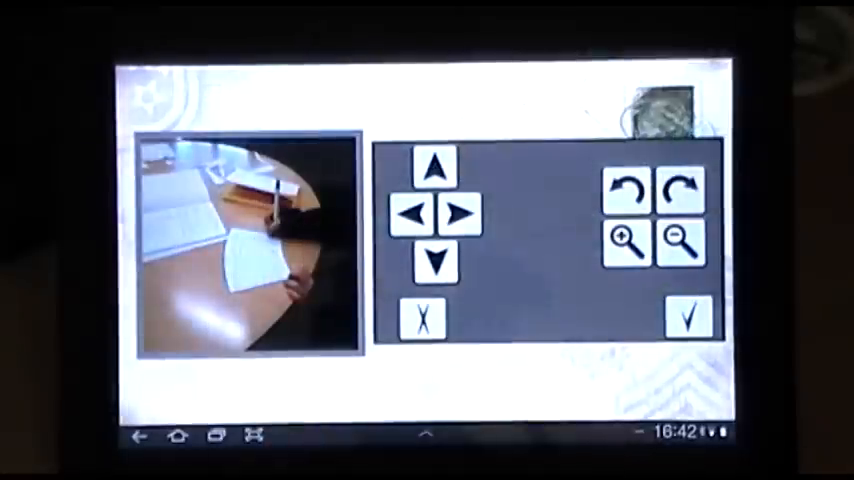
- Confirm the desk photo's placement in the postcard frame
left_click(689, 318)
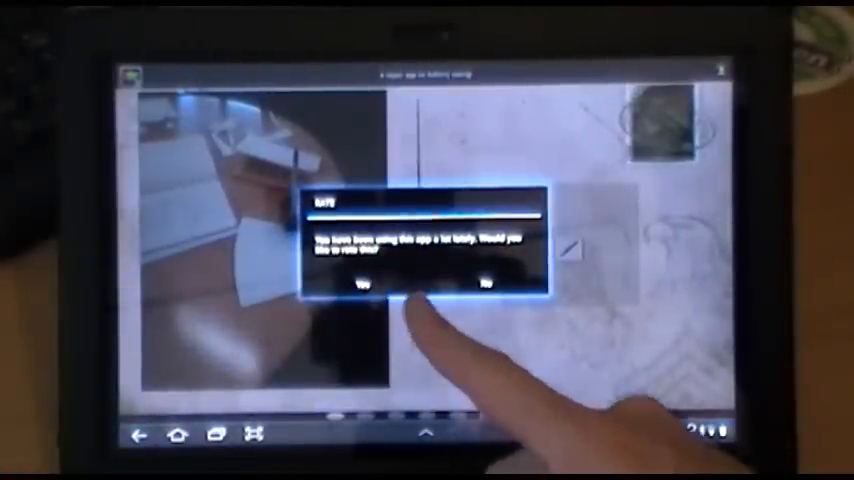
- Dismiss the 'rate this app' prompt
left_click(362, 293)
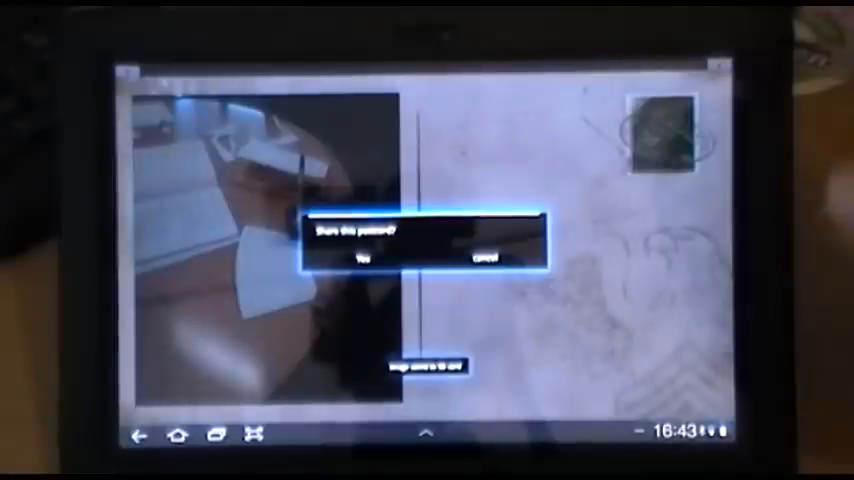
- Answer Yes to 'Share this postcard?' for the saved postcard
left_click(362, 257)
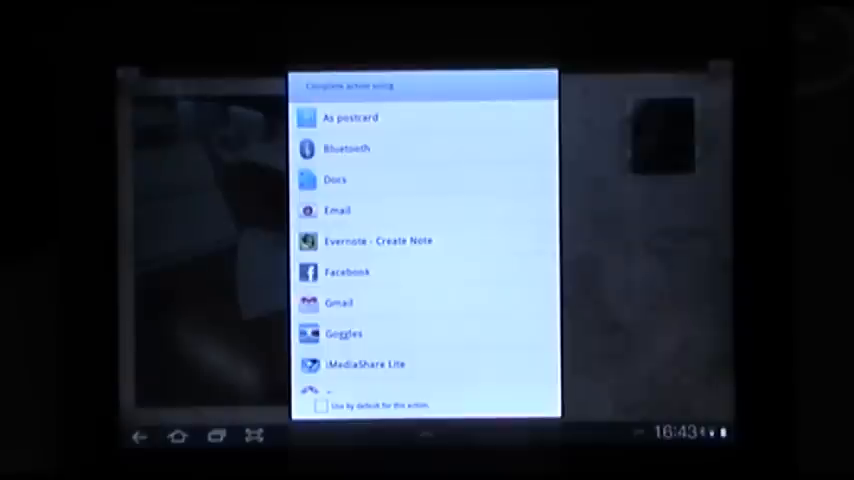
- Scroll the share list to reveal Picasa, Skitch and Social Hub
scroll("down", 3)
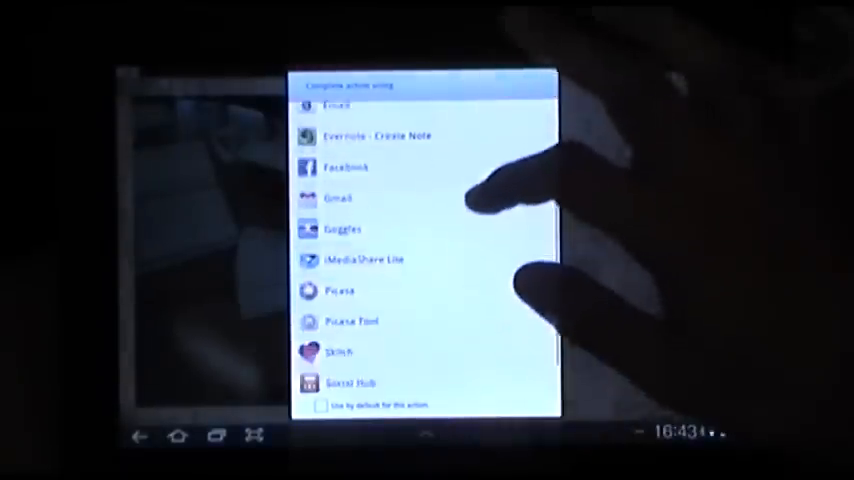